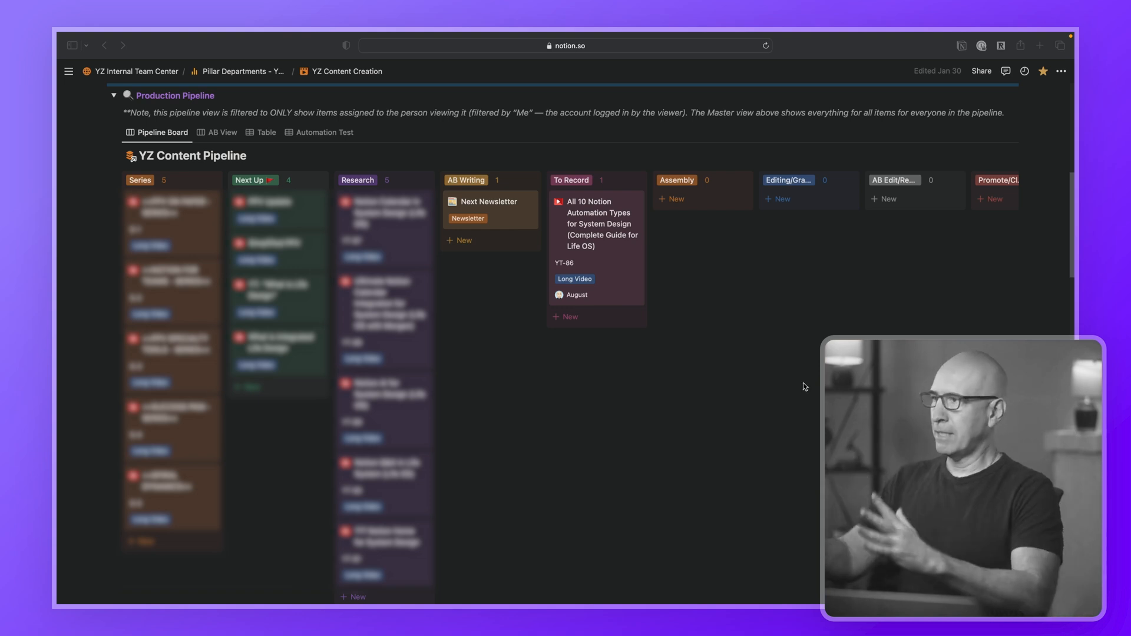
mouse_move(790, 391)
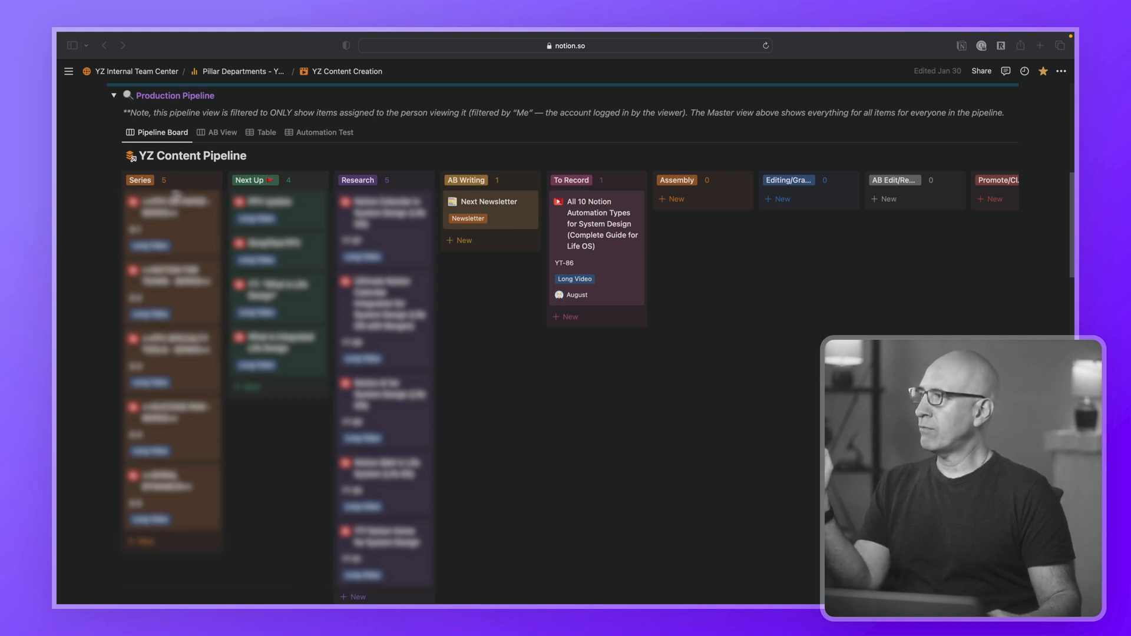
mouse_move(319, 183)
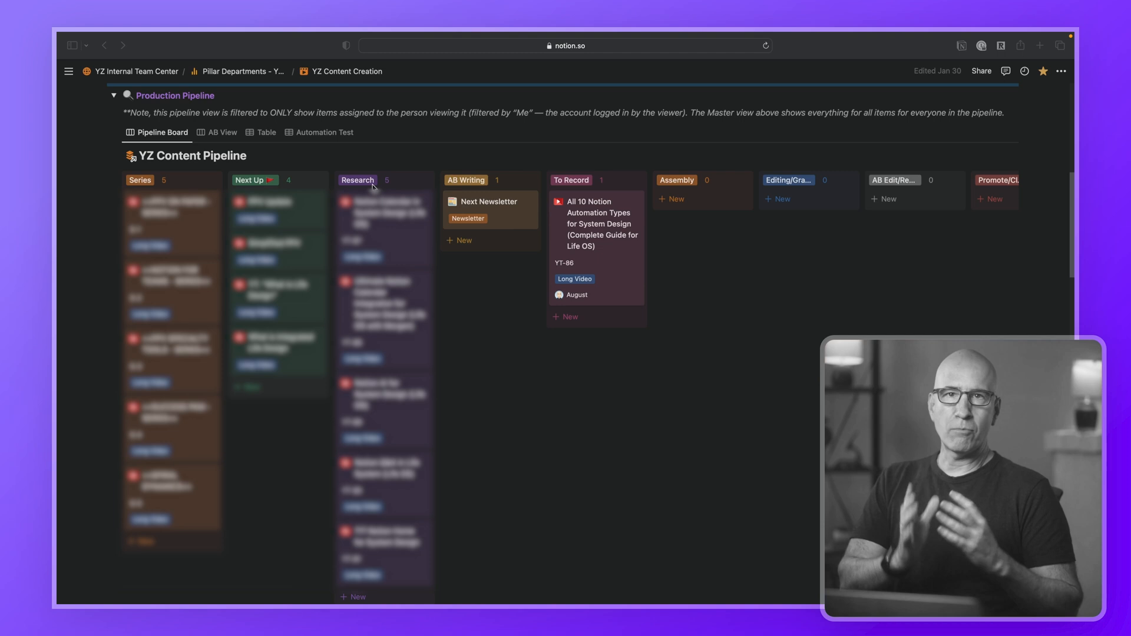
mouse_move(487, 178)
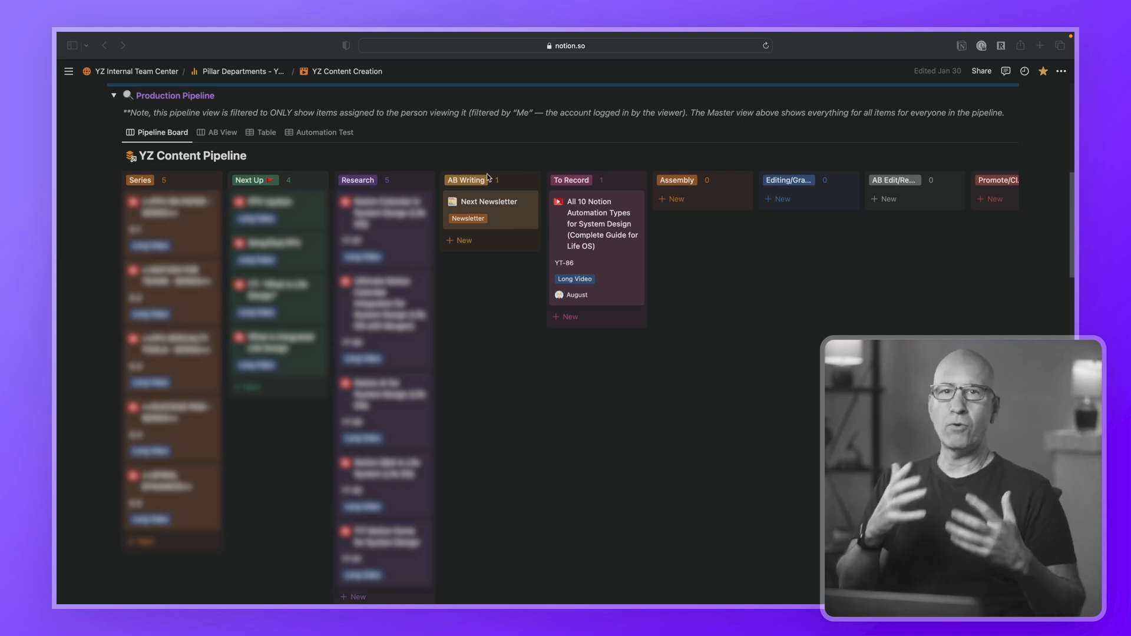
mouse_move(608, 280)
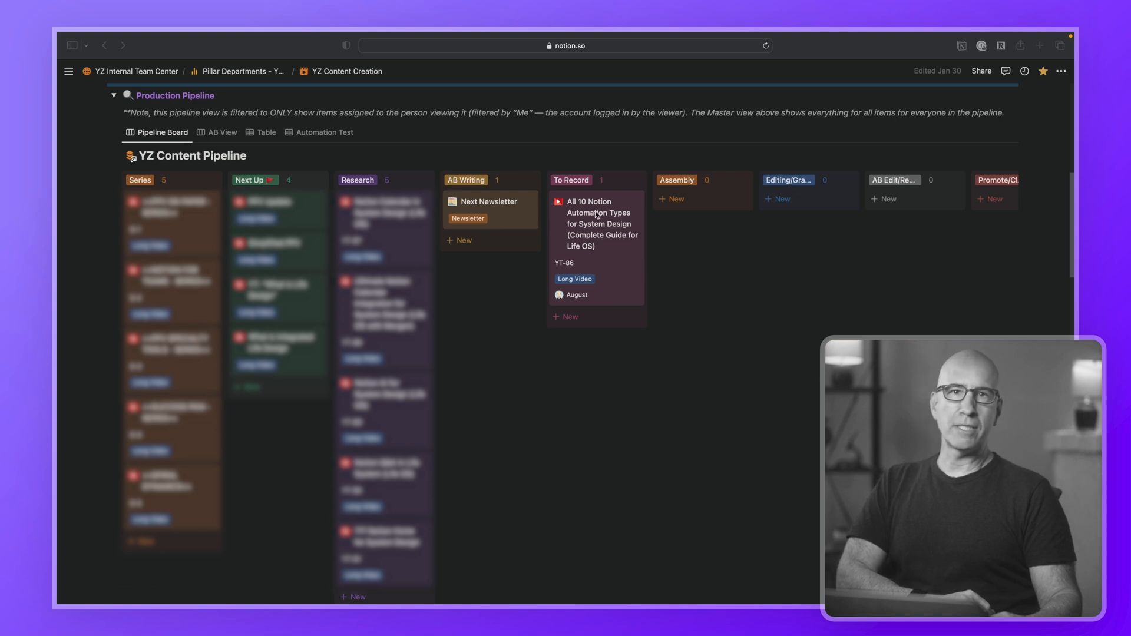
mouse_move(676, 196)
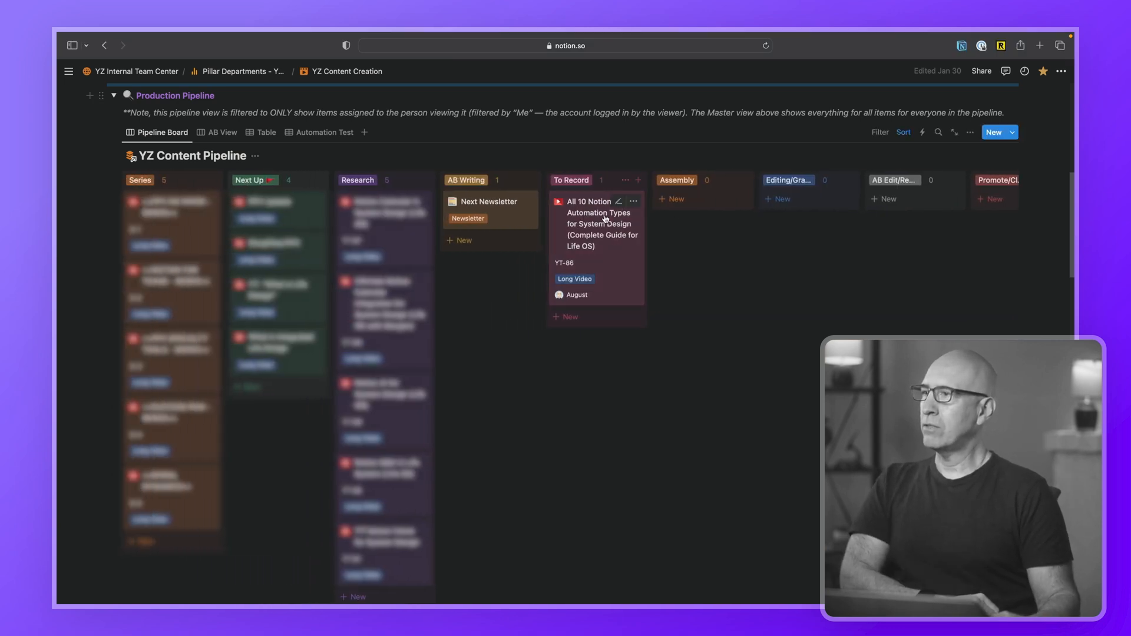
- Open the 'All 10 Notion Automation Types' card from To Record and scroll through its properties to Create and Info Sources
click(586, 212)
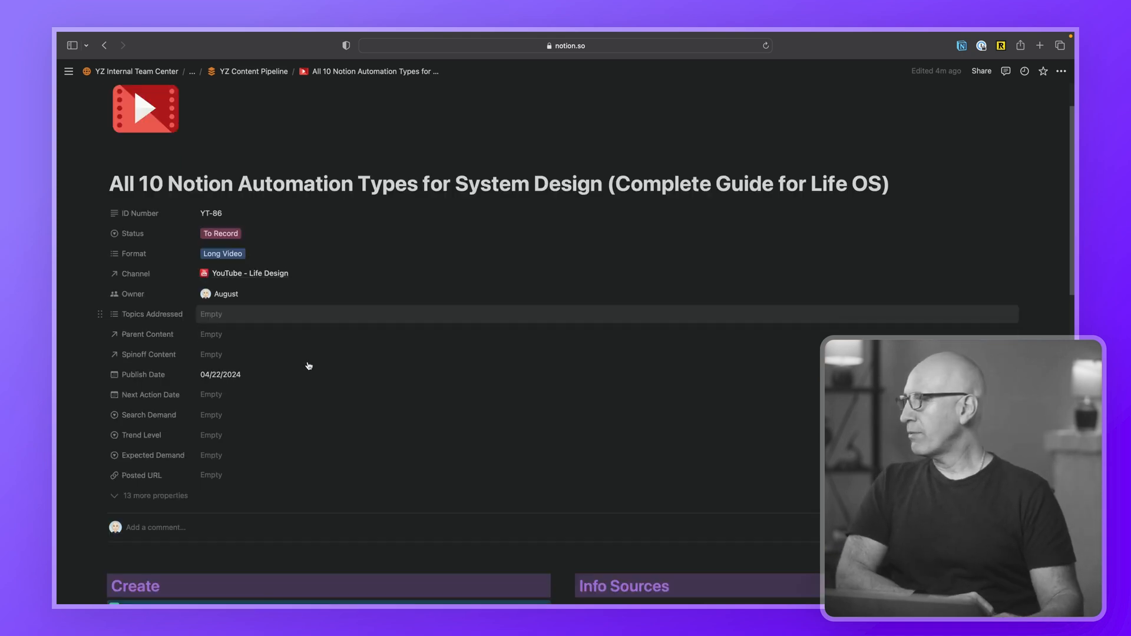
scroll(down, 3)
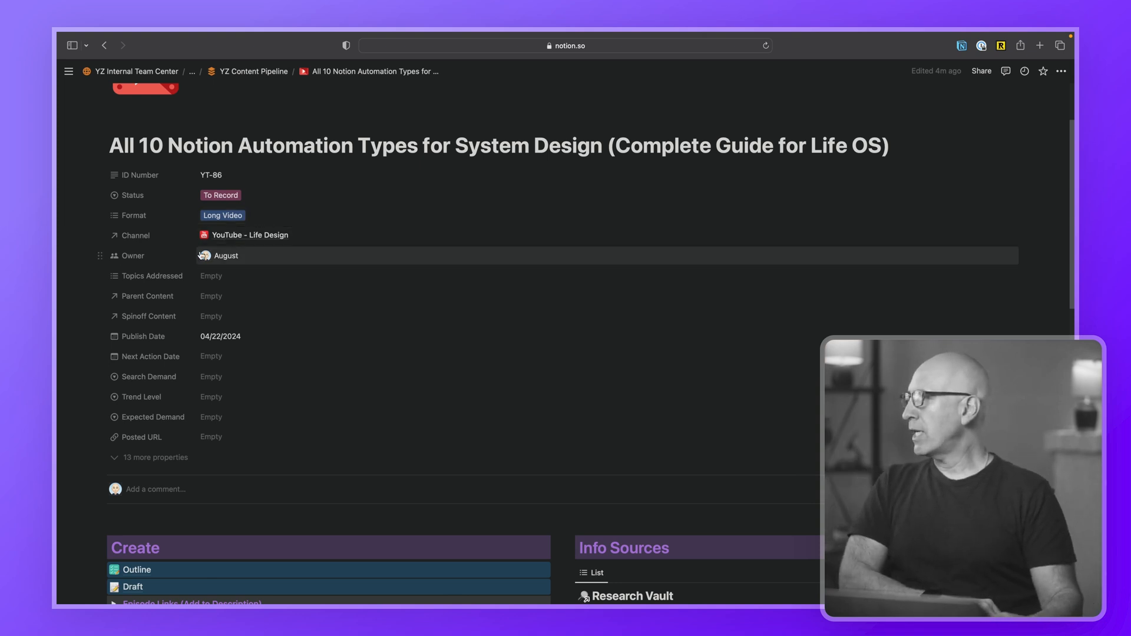
mouse_move(148, 316)
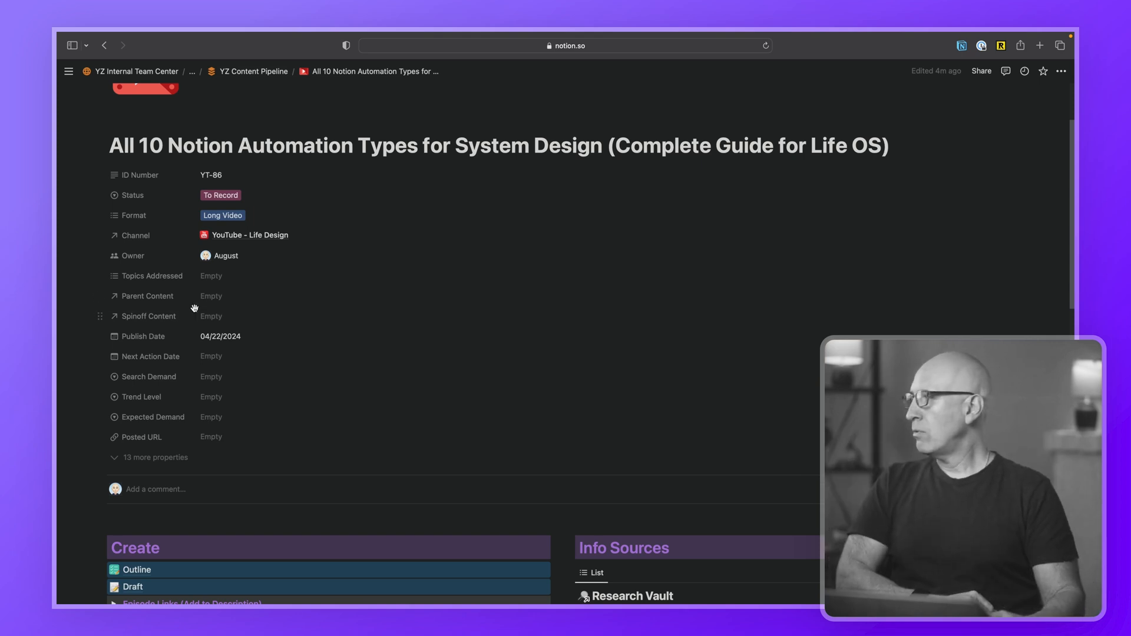
mouse_move(210, 316)
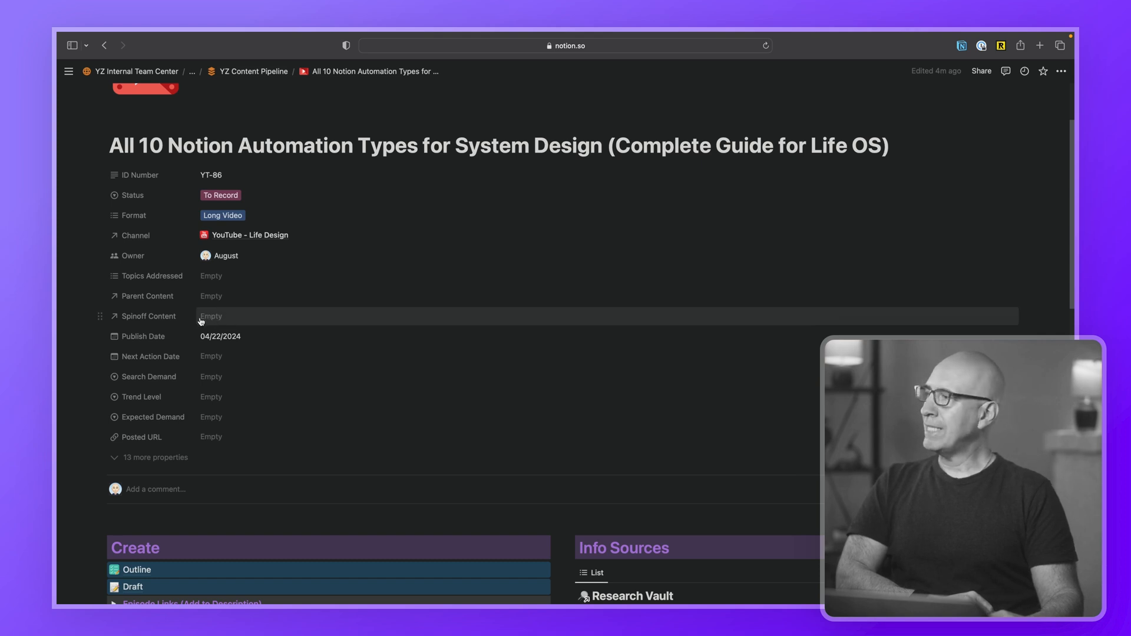
mouse_move(457, 244)
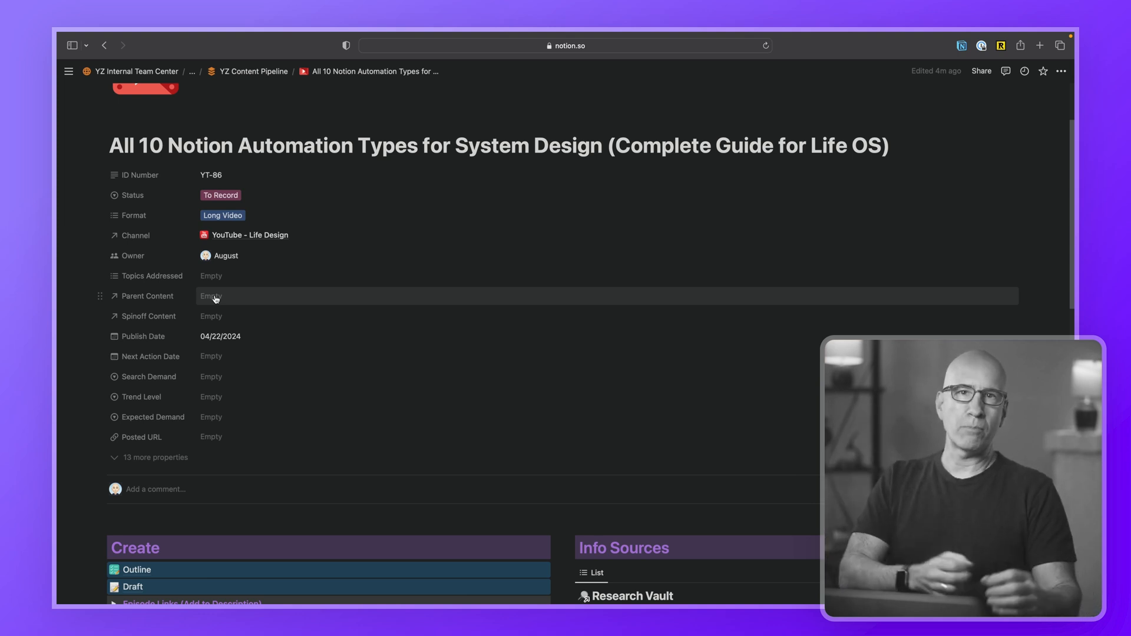
mouse_move(211, 396)
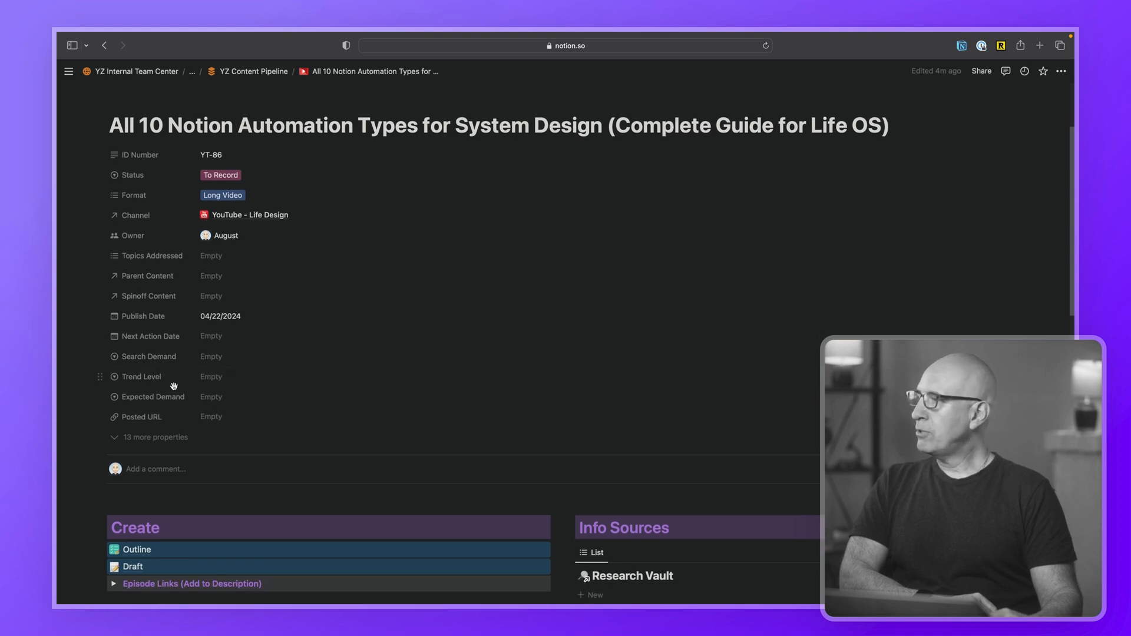
mouse_move(149, 356)
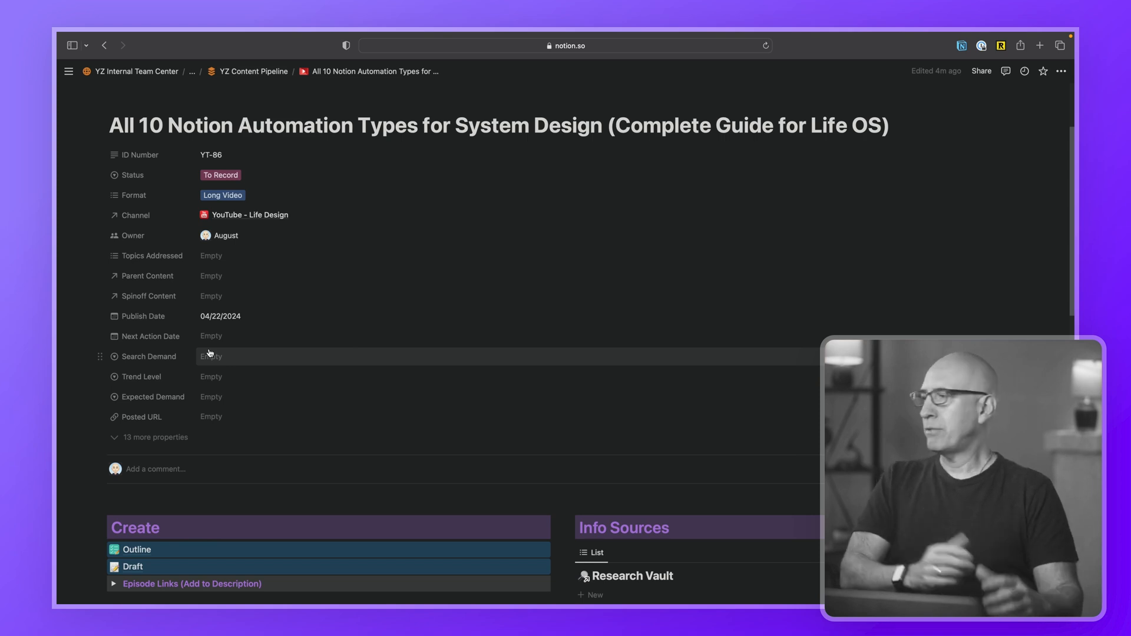
mouse_move(214, 376)
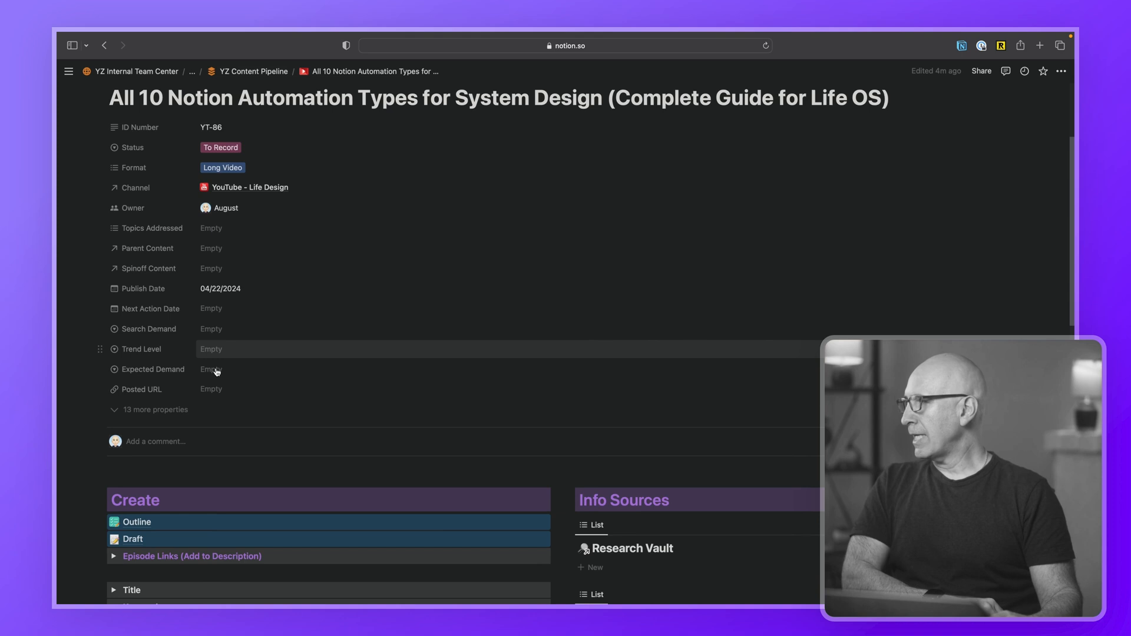
scroll(down, 3)
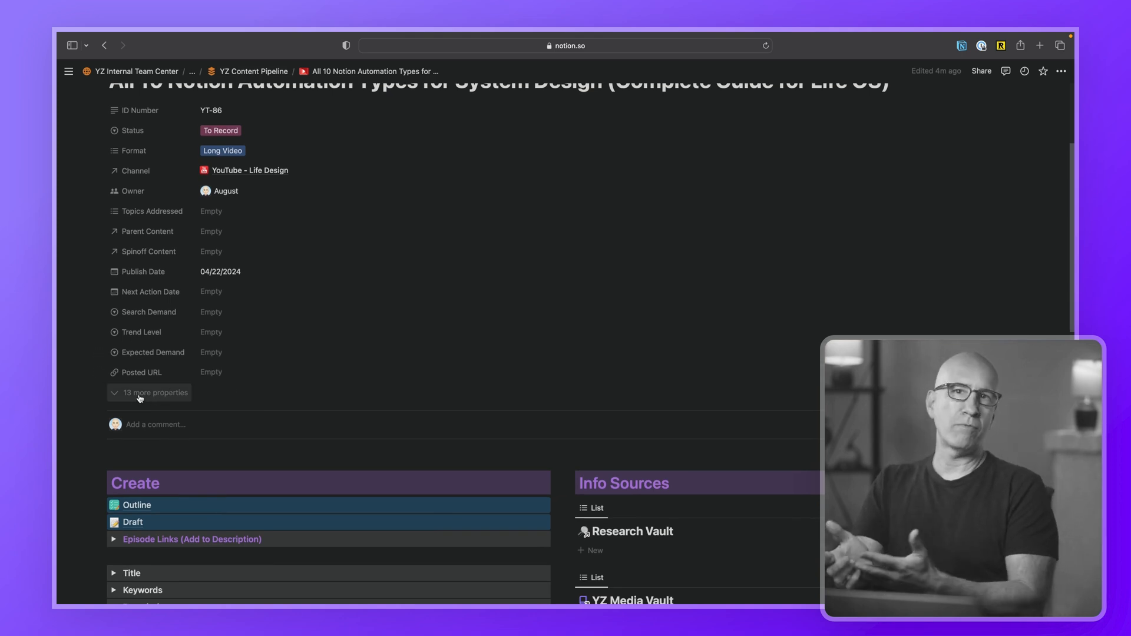
- Scroll further to the Create fields (Title, Keywords, Description, Thumbnail), Promote & Close and Completed
scroll(down, 3)
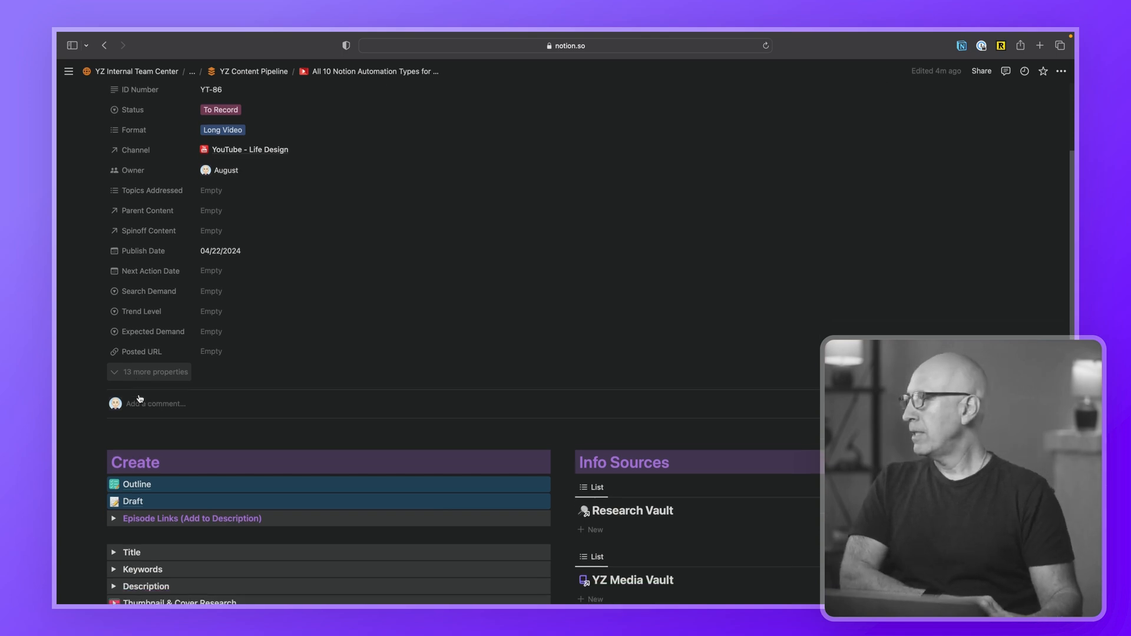
scroll(down, 3)
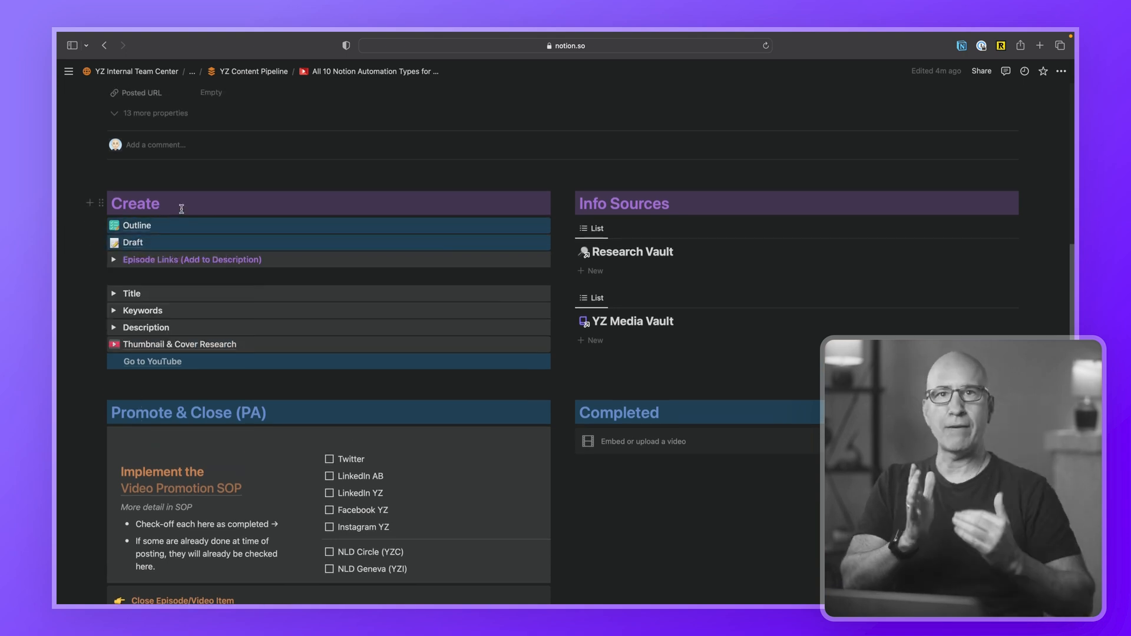
mouse_move(168, 256)
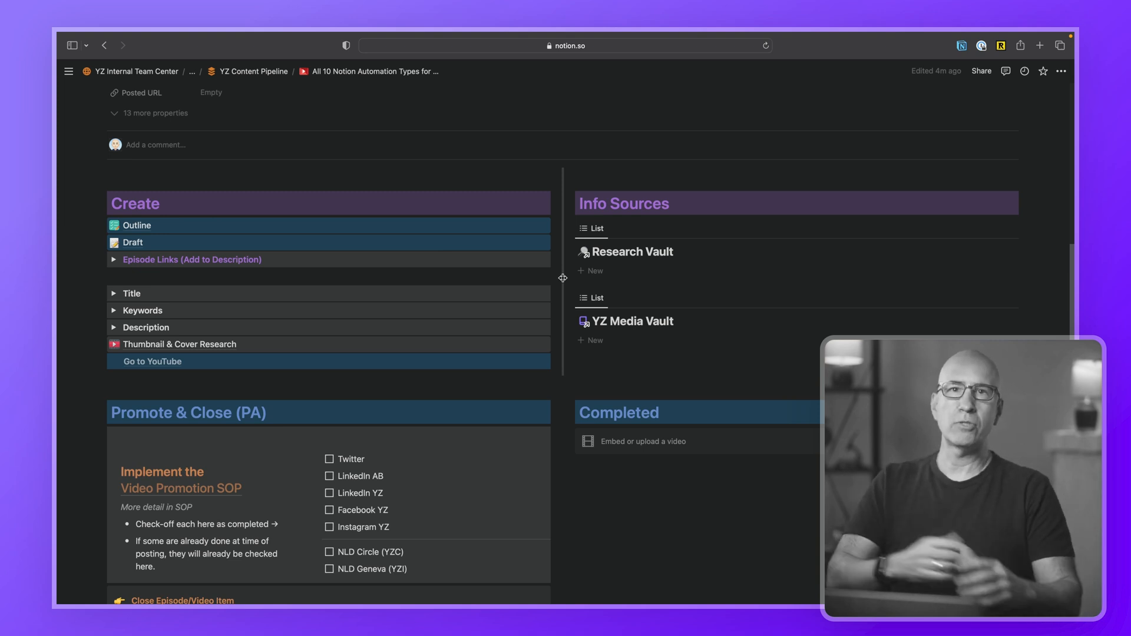
mouse_move(600, 255)
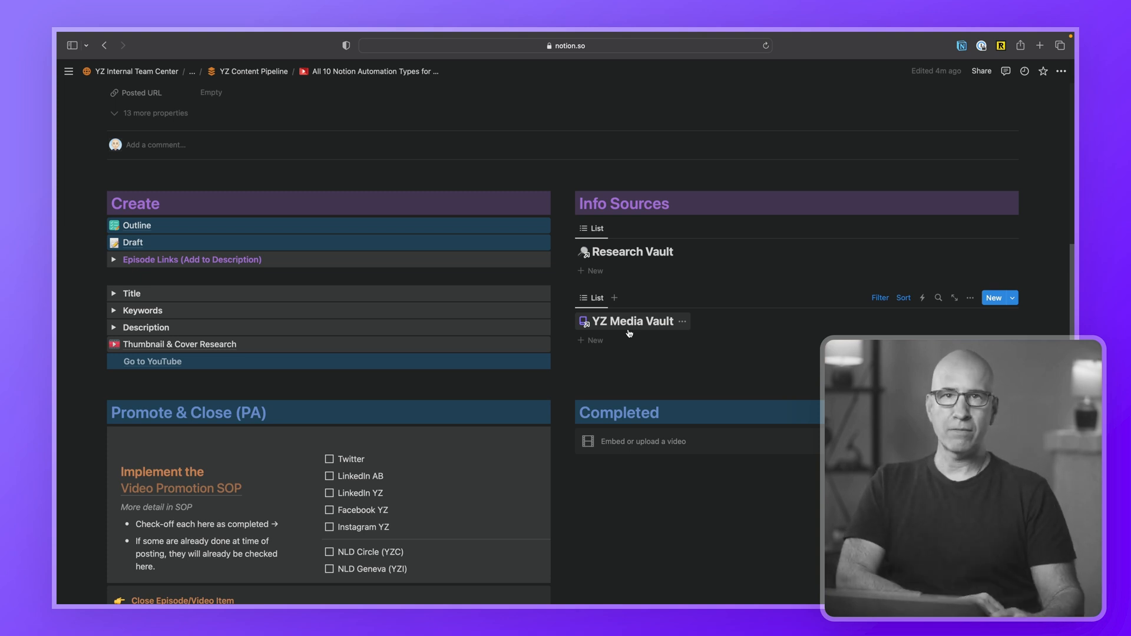
mouse_move(629, 343)
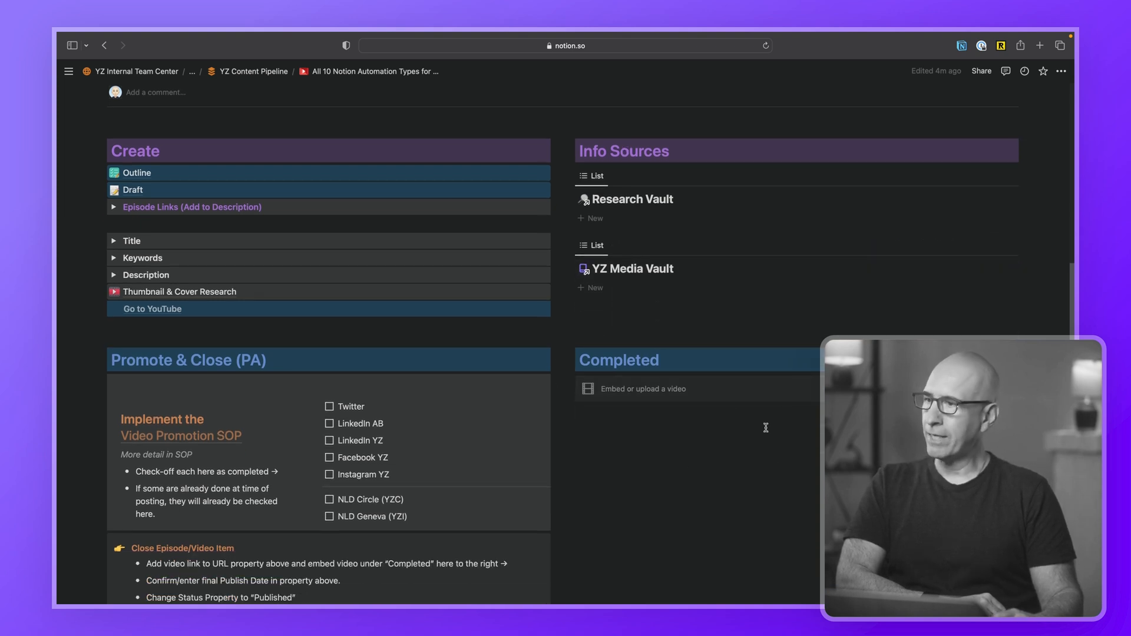
scroll(down, 3)
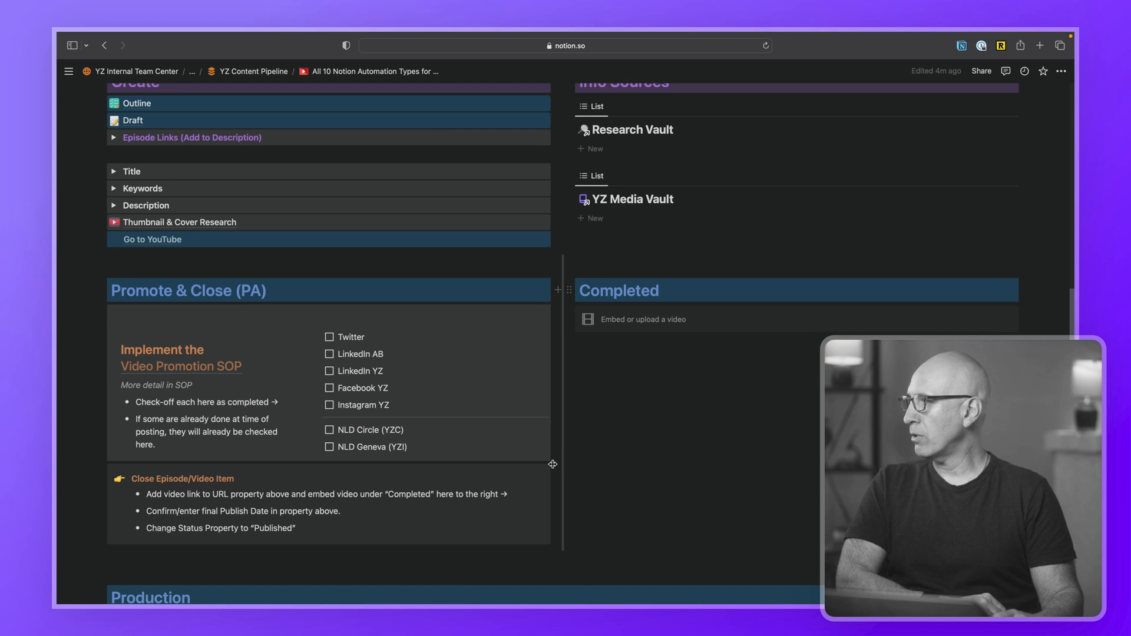
scroll(down, 3)
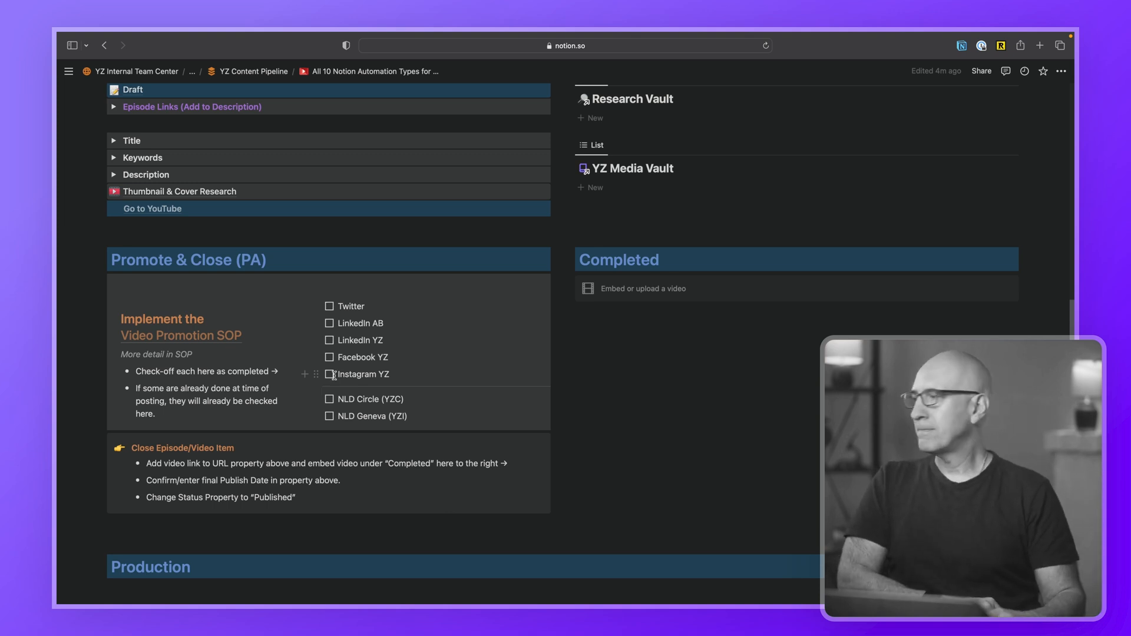
scroll(down, 3)
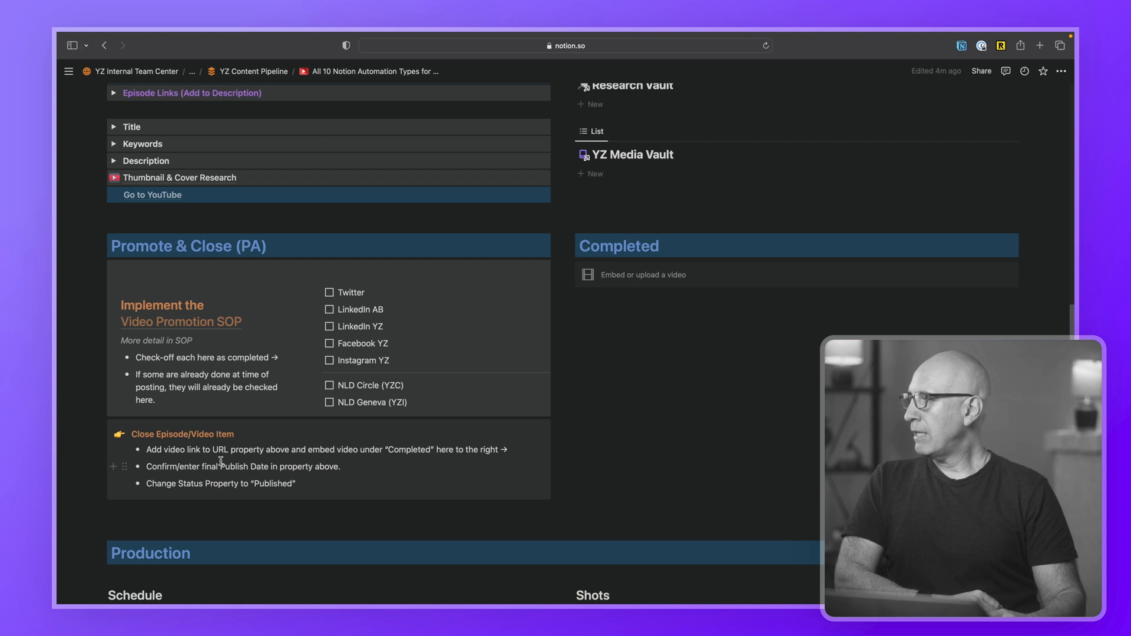
scroll(down, 3)
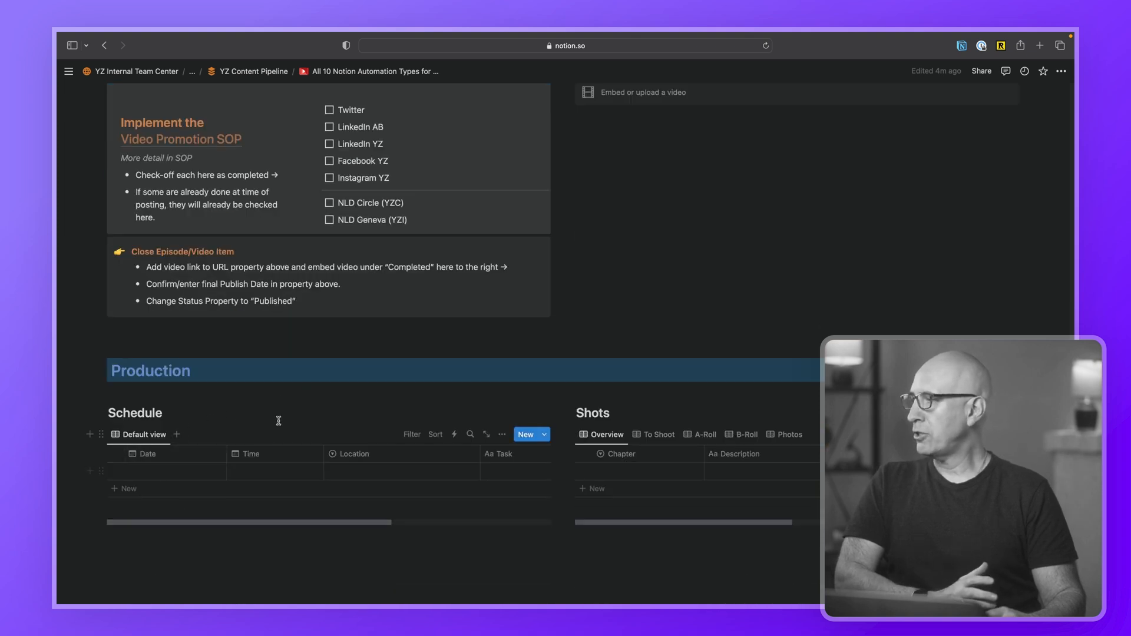
mouse_move(750, 470)
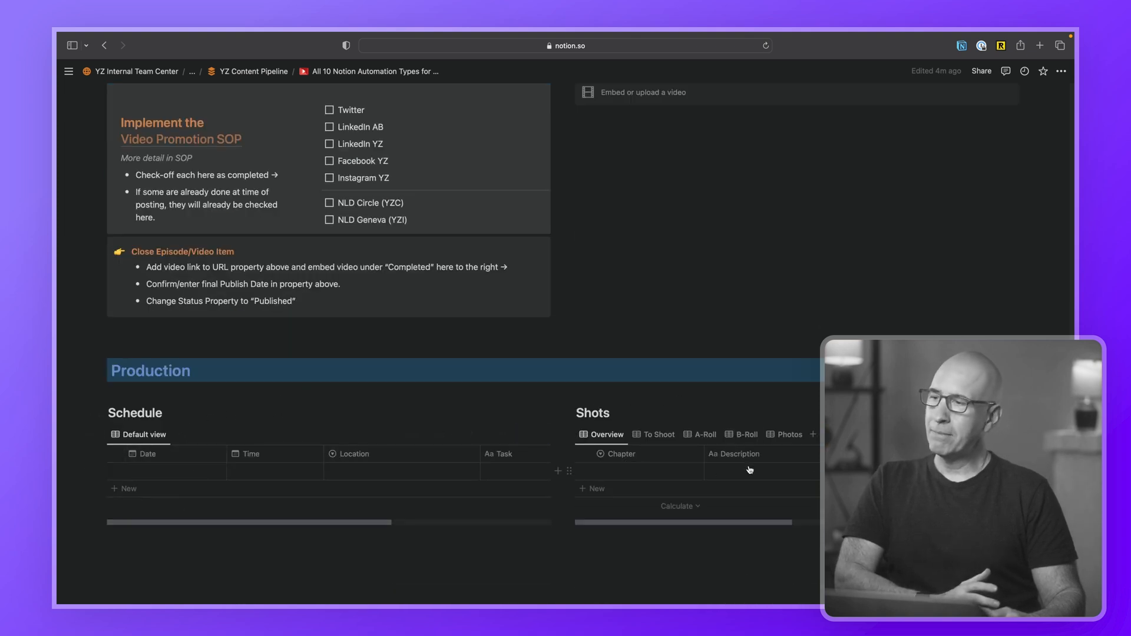
mouse_move(776, 386)
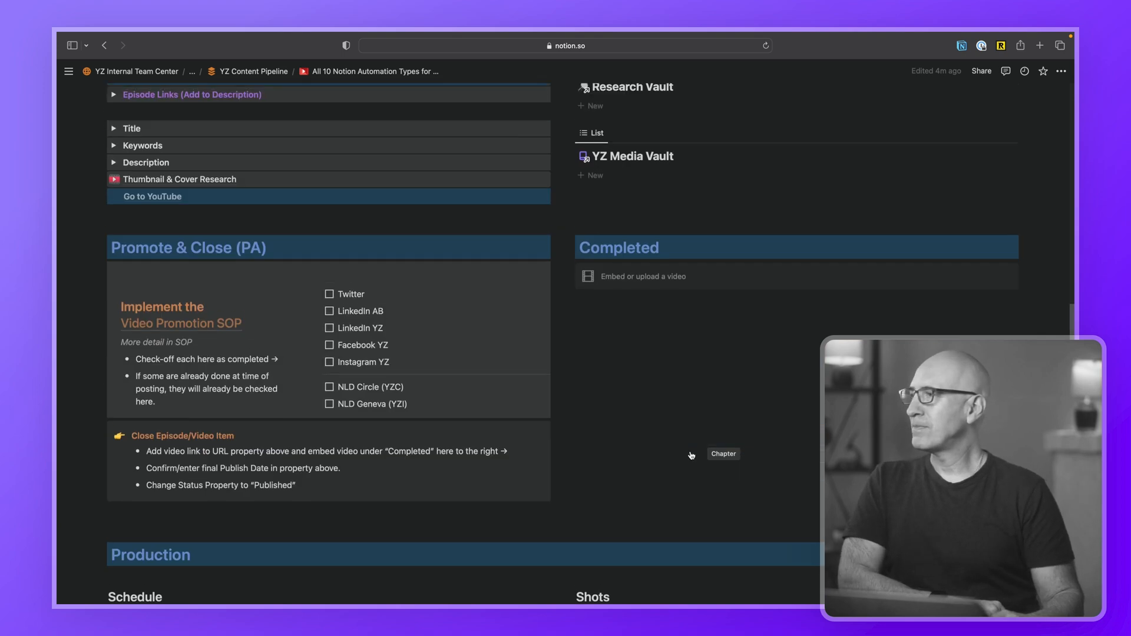
scroll(down, 3)
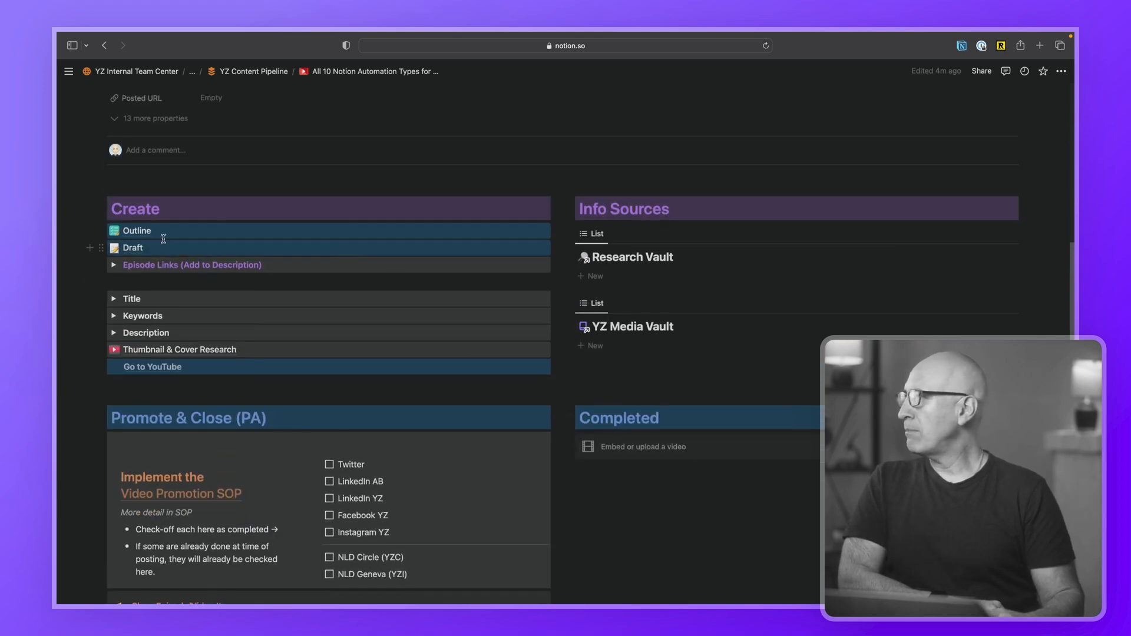
click(137, 231)
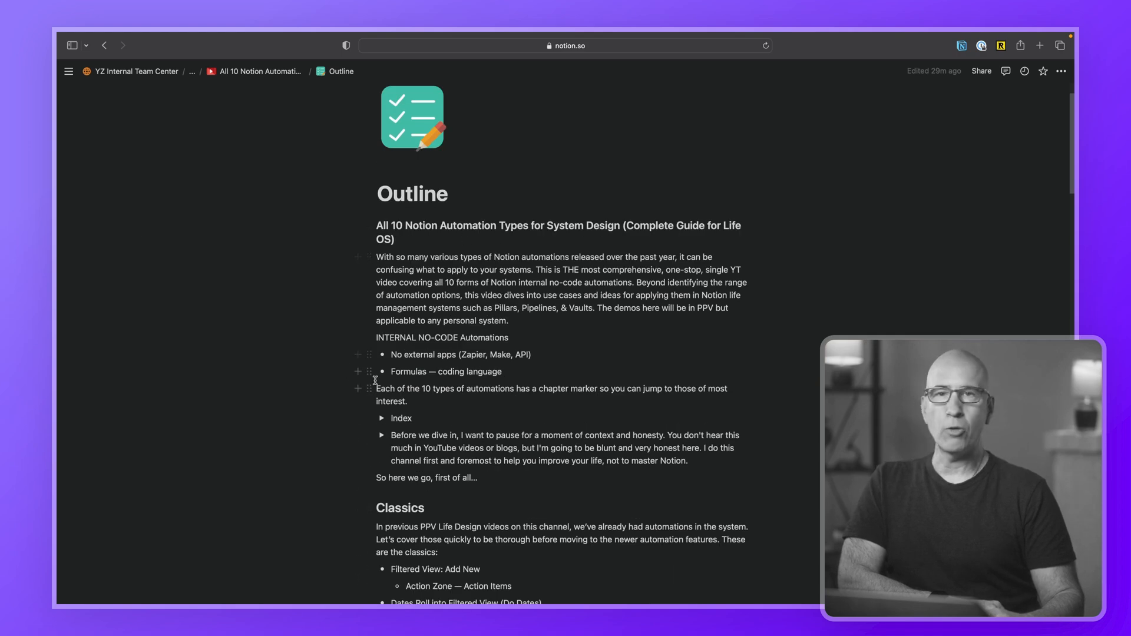
- Scroll the Outline document through its Classics, Templates and Buttons sections
scroll(down, 3)
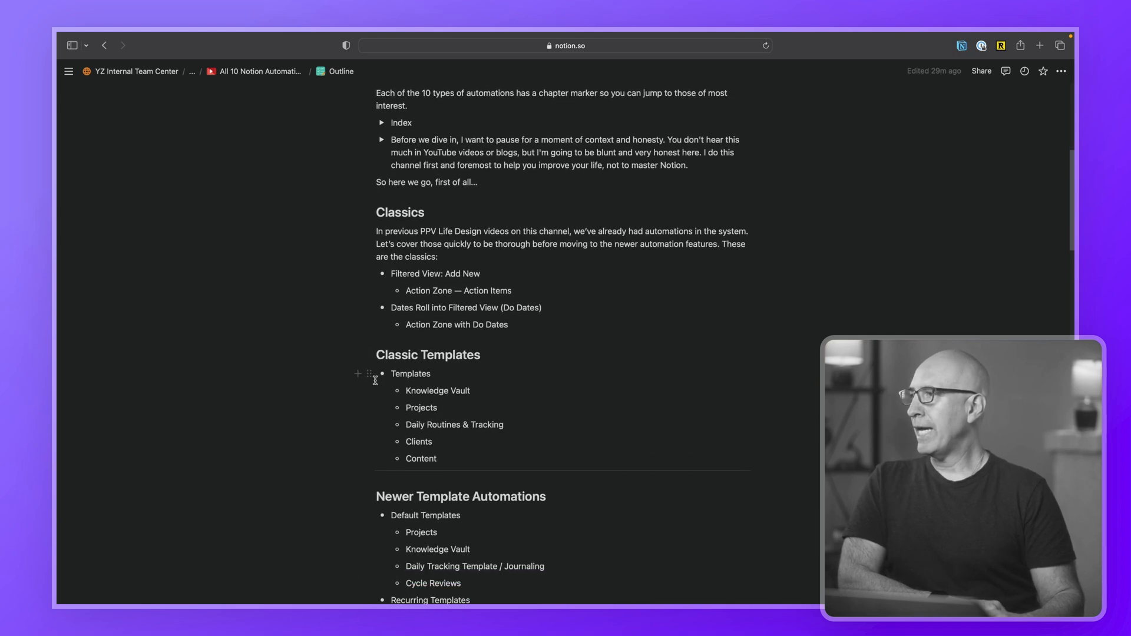
scroll(down, 3)
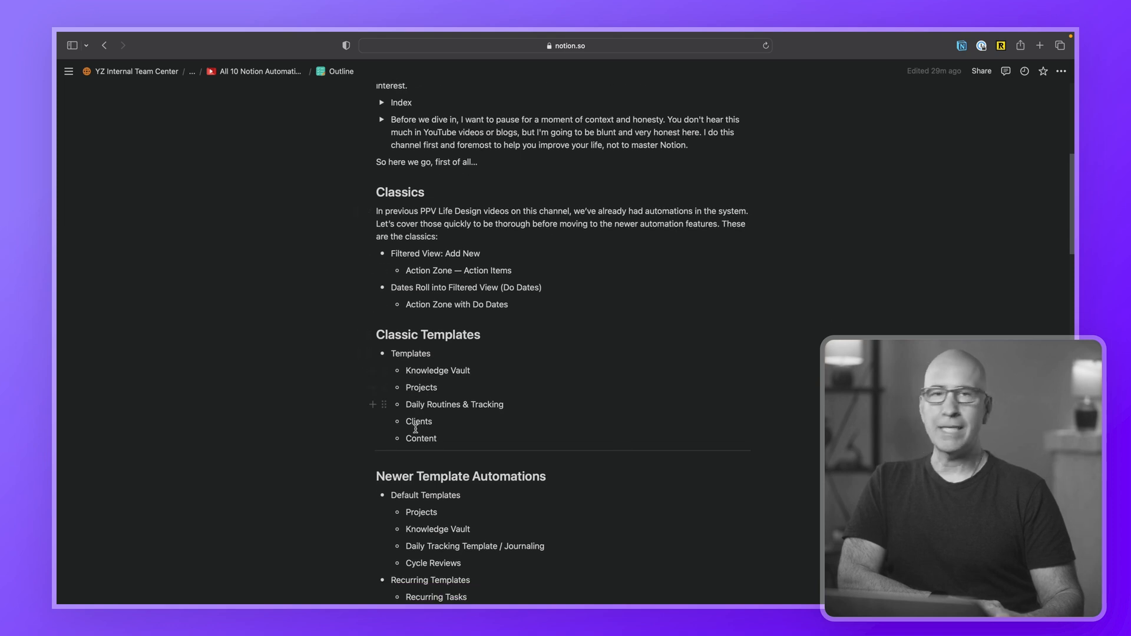
scroll(down, 3)
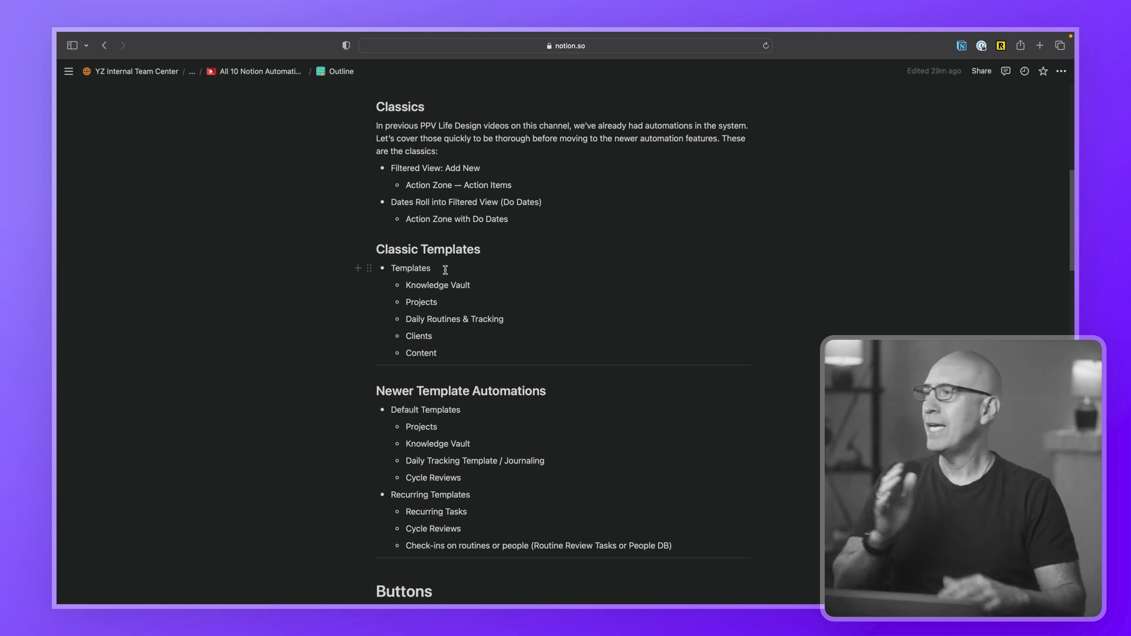
scroll(down, 3)
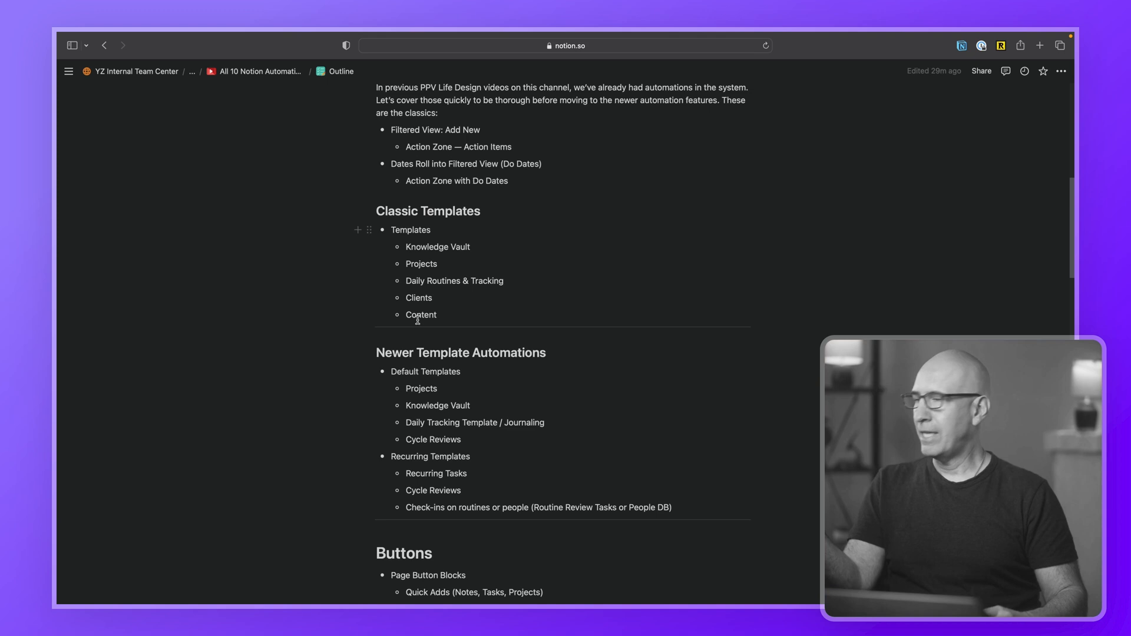
scroll(down, 3)
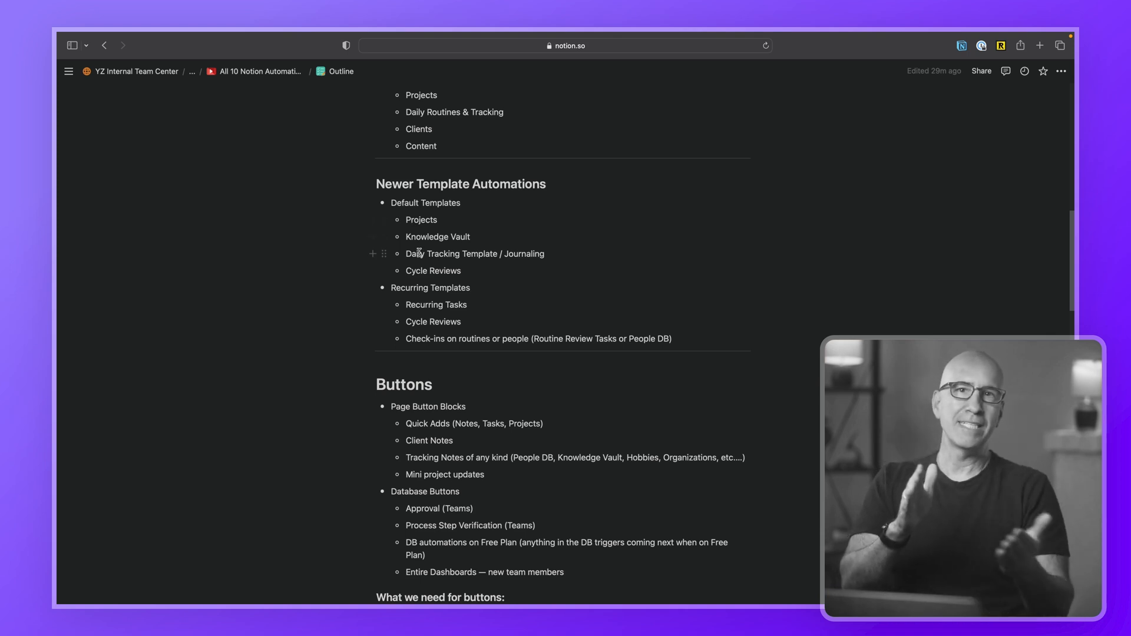
scroll(down, 3)
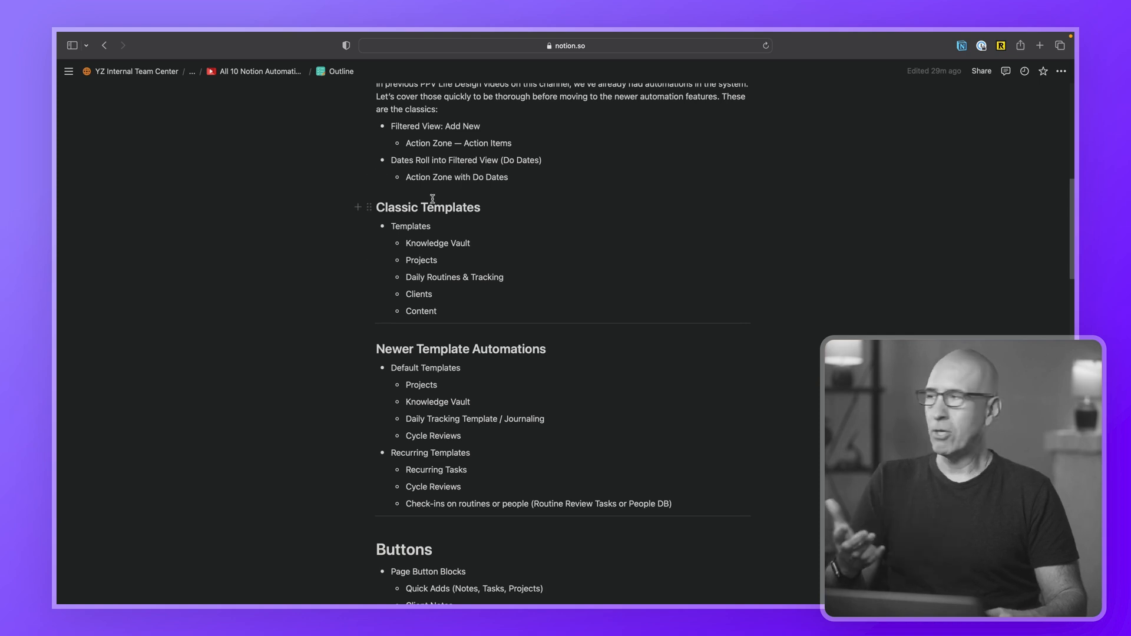
scroll(down, 3)
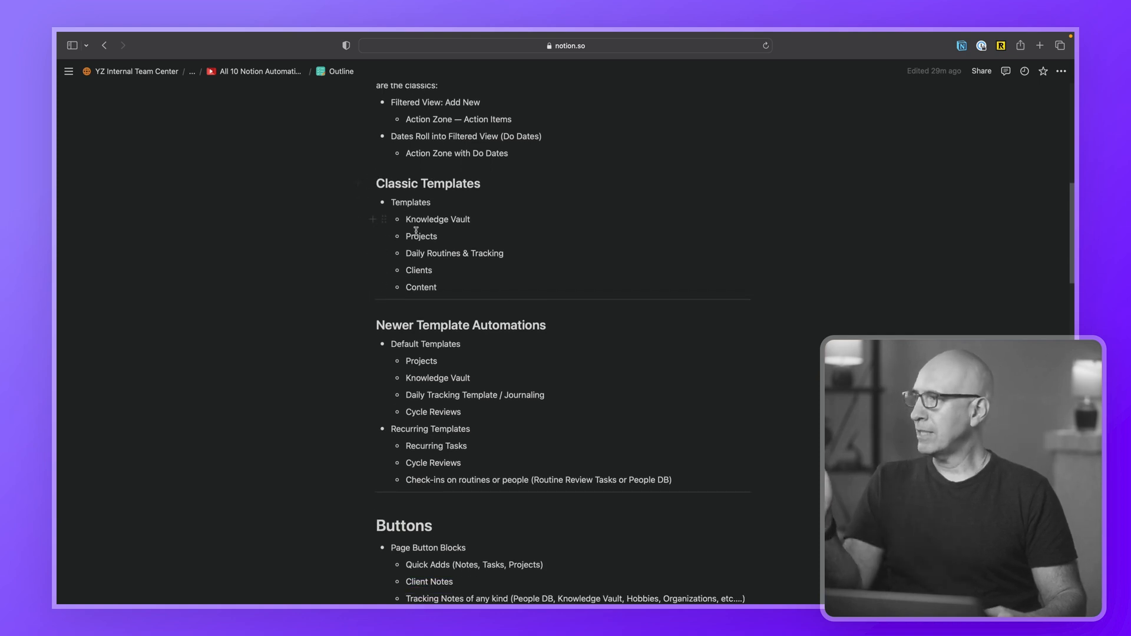
mouse_move(423, 265)
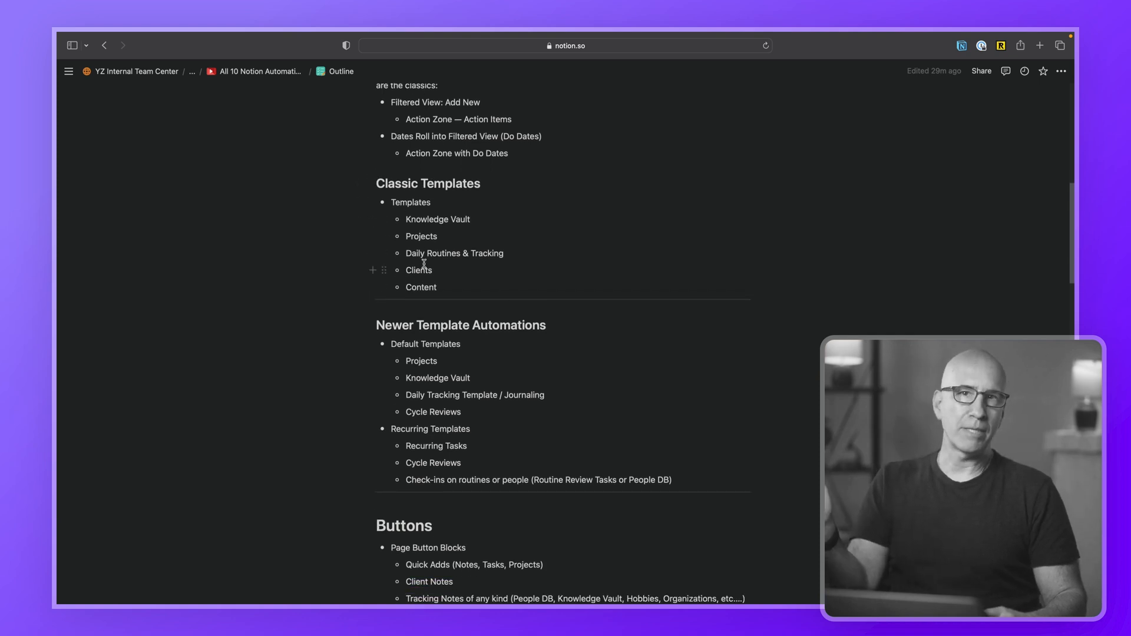
- Continue scrolling past Database Property Triggers down to the AI Automations section
scroll(down, 3)
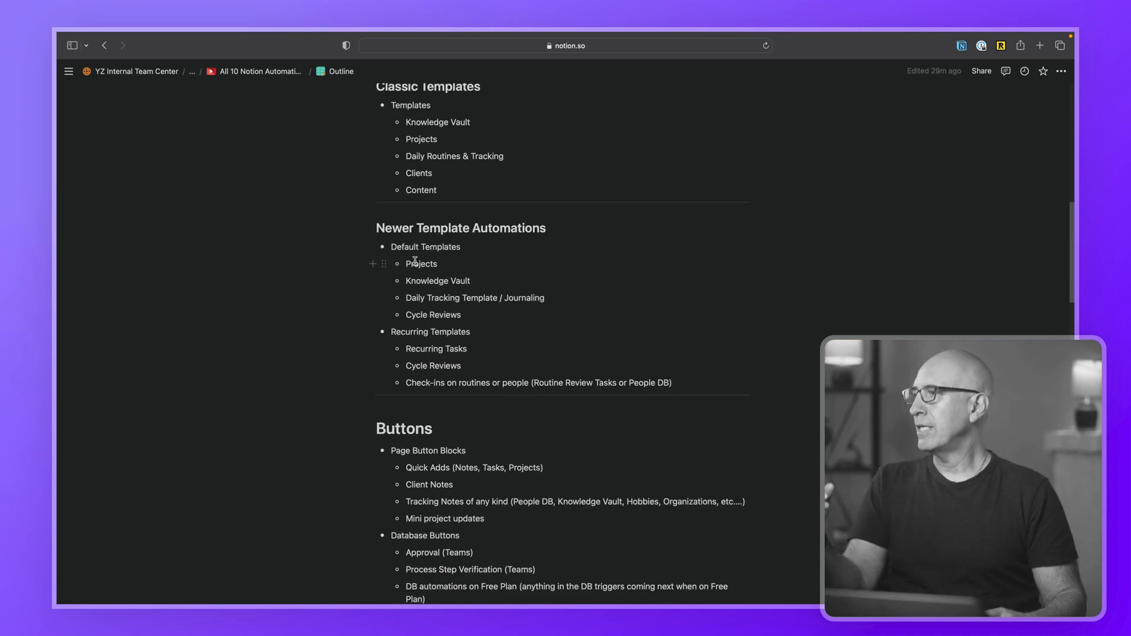
scroll(down, 3)
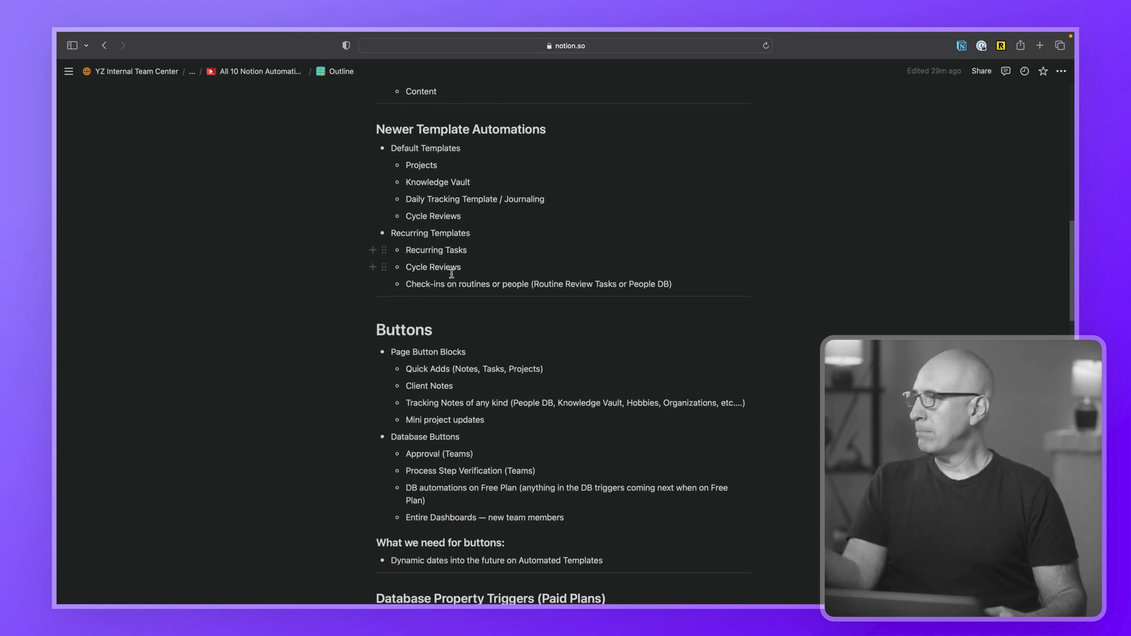
scroll(down, 3)
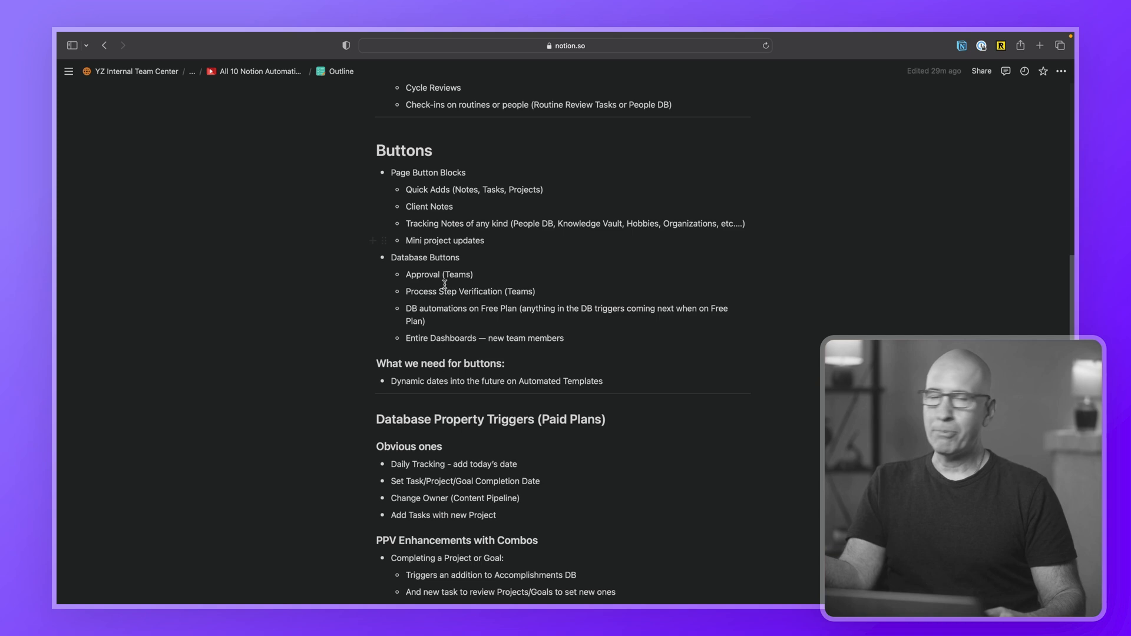
scroll(down, 3)
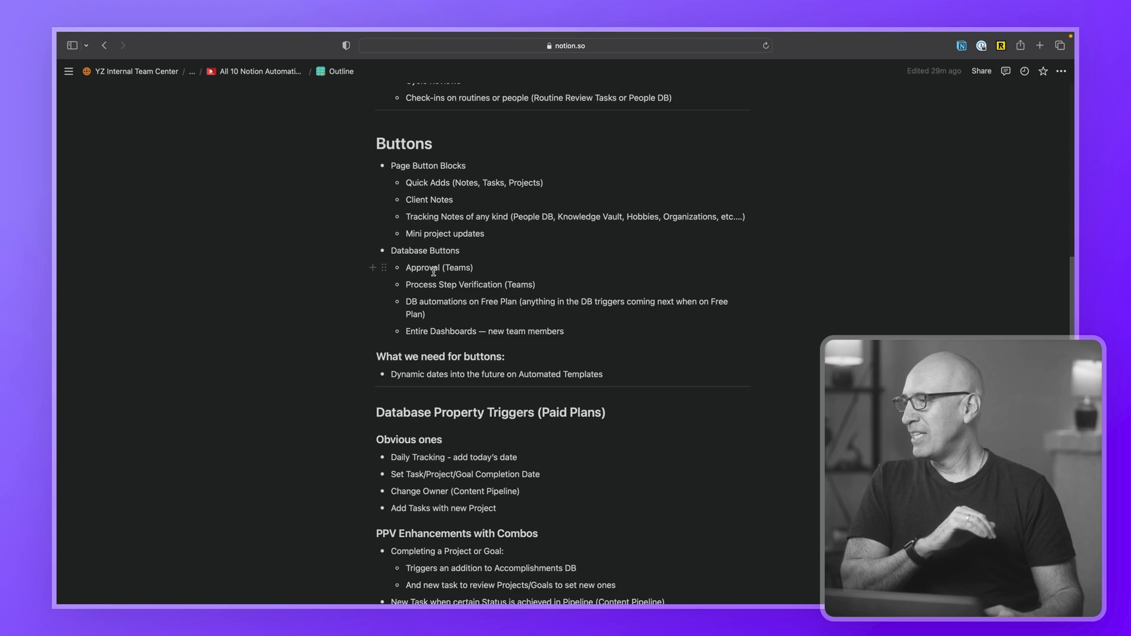
scroll(down, 3)
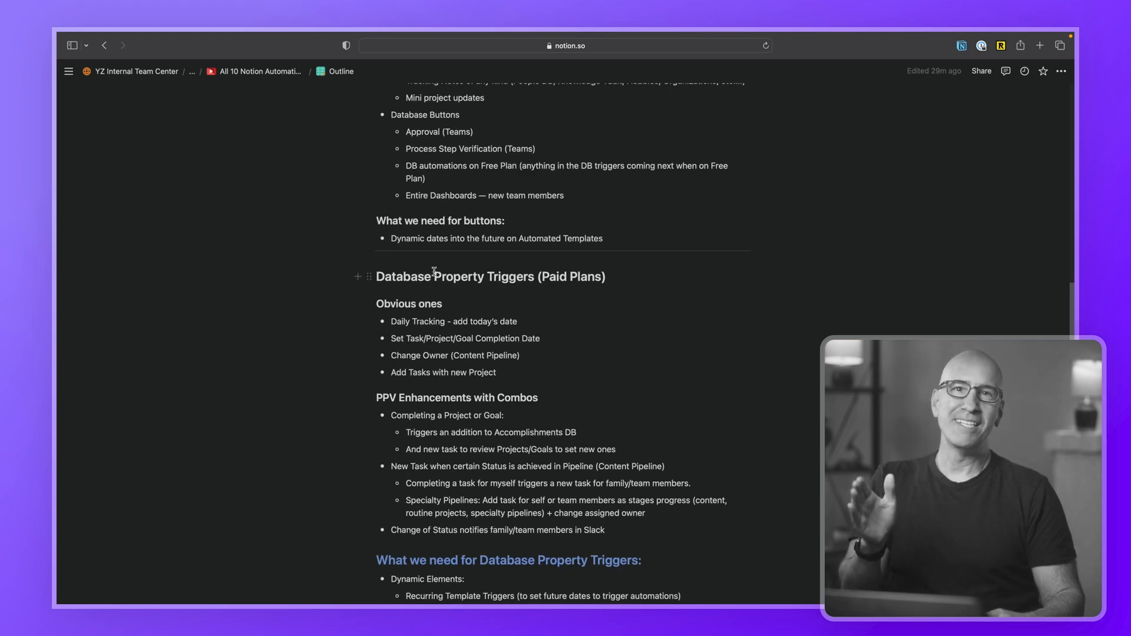
scroll(down, 3)
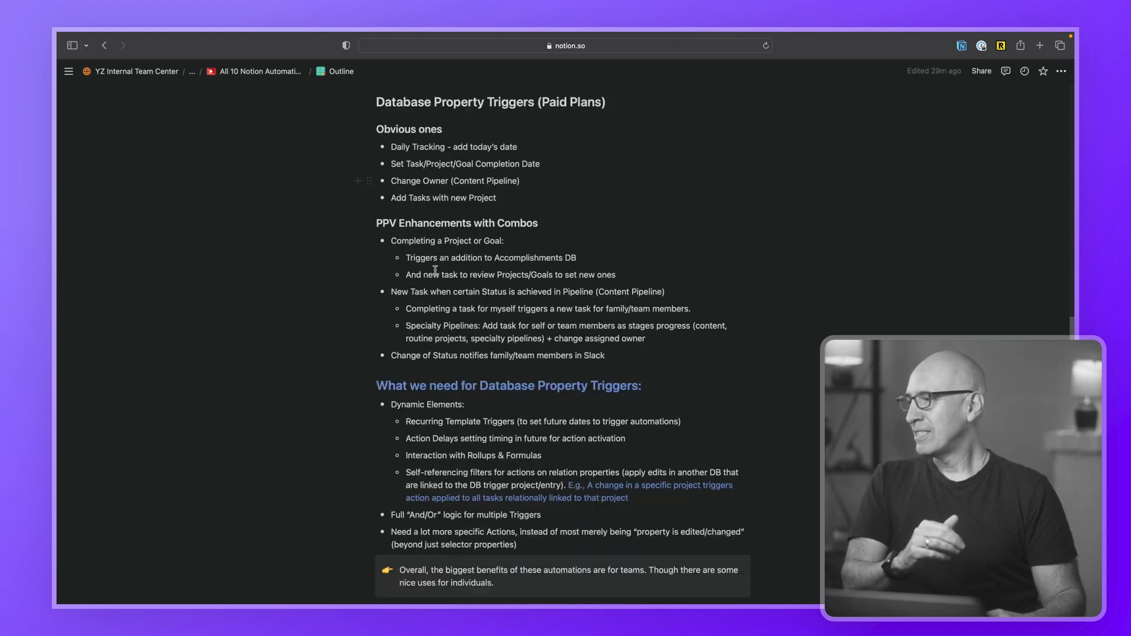
scroll(down, 3)
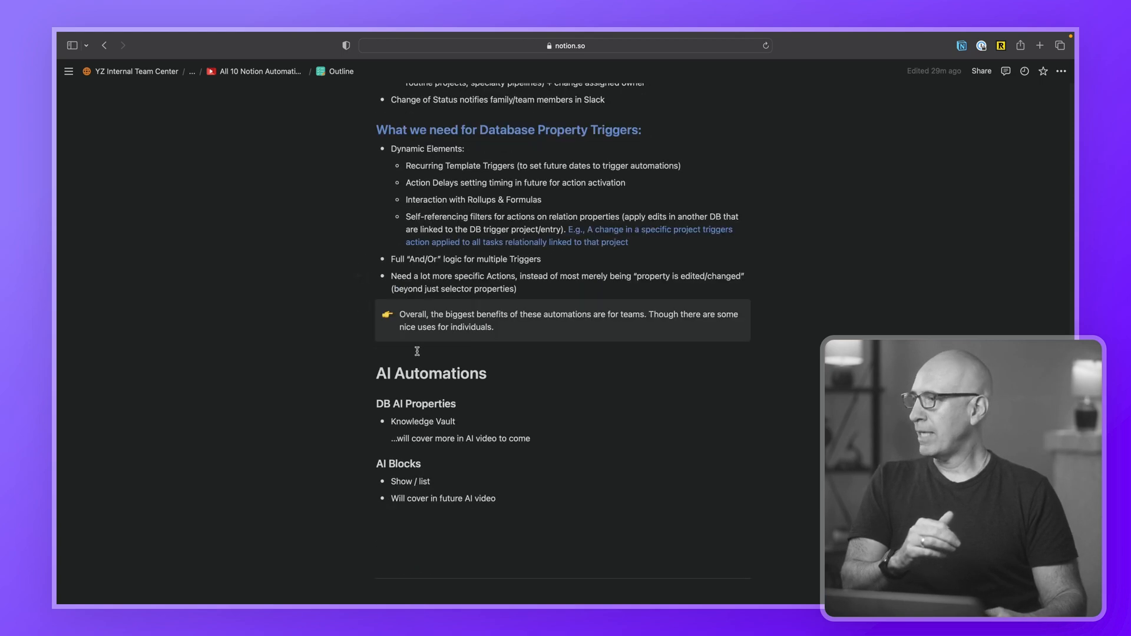